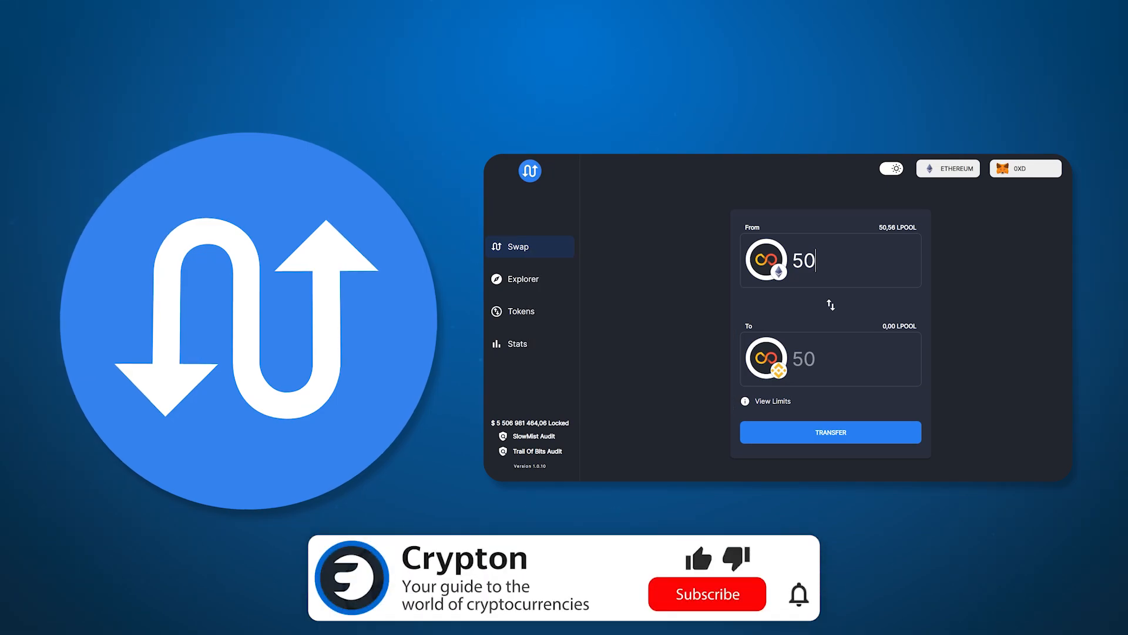
Connect the MetaMask wallet to Multichain via the Connect Wallet popup
left_click(707, 593)
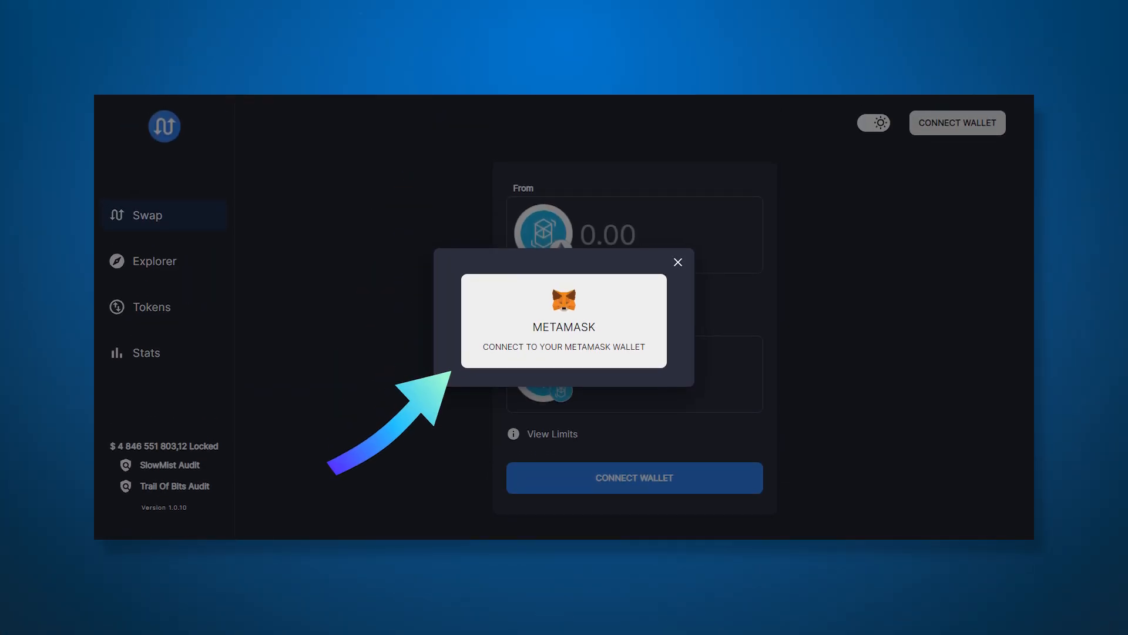
left_click(563, 321)
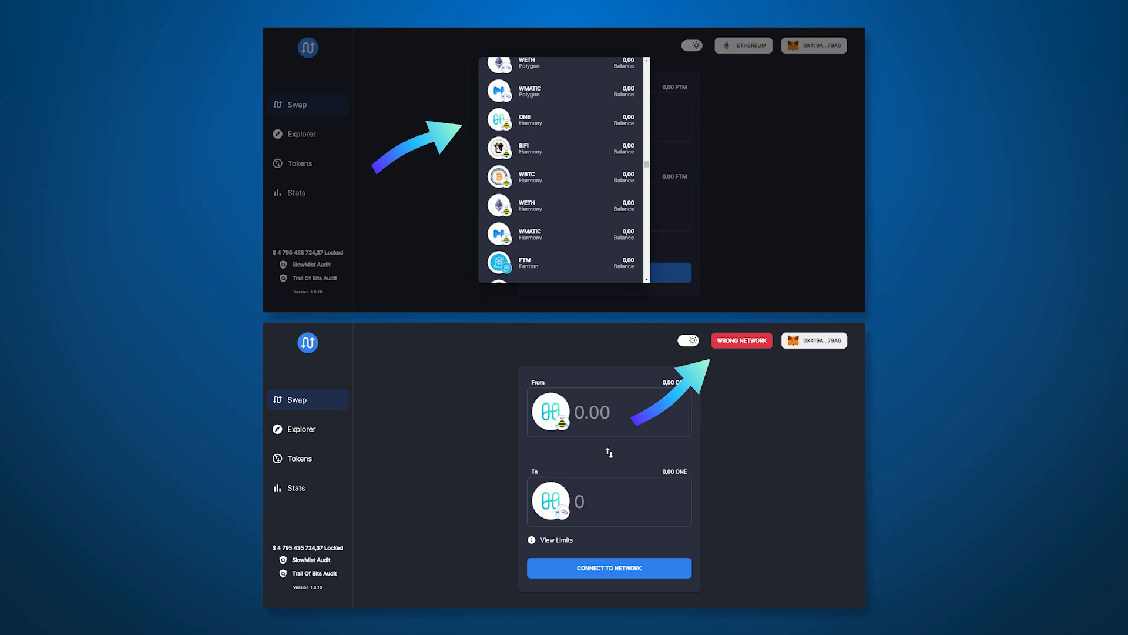
Select ONE on Harmony as the From token, triggering the Wrong Network warning
left_click(609, 568)
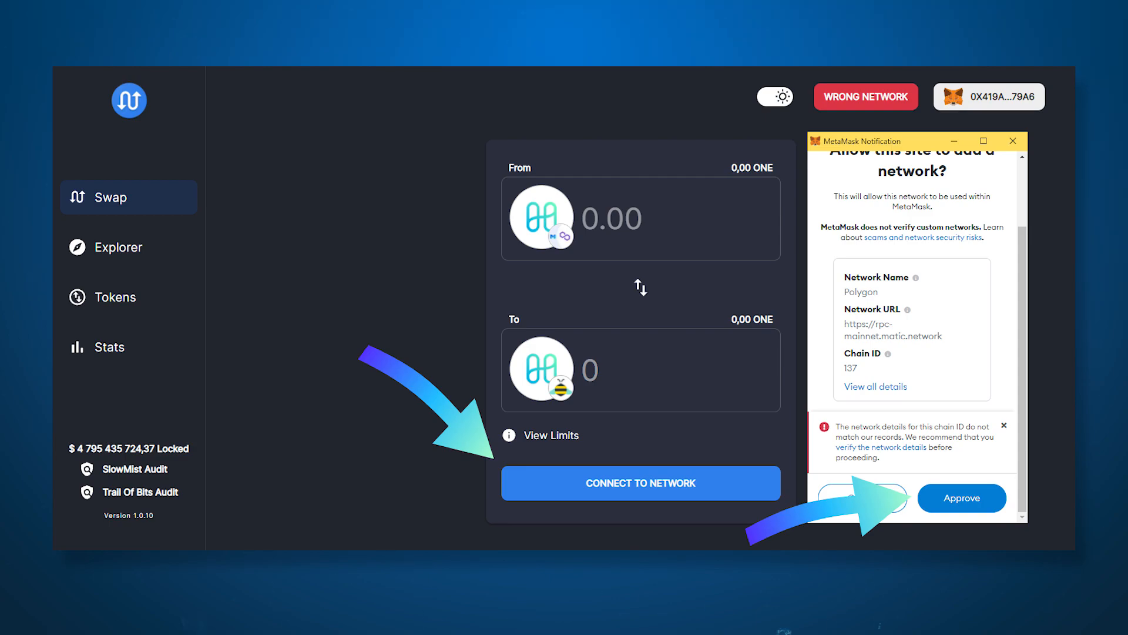
Approve MetaMask's request to add the Polygon network
left_click(118, 247)
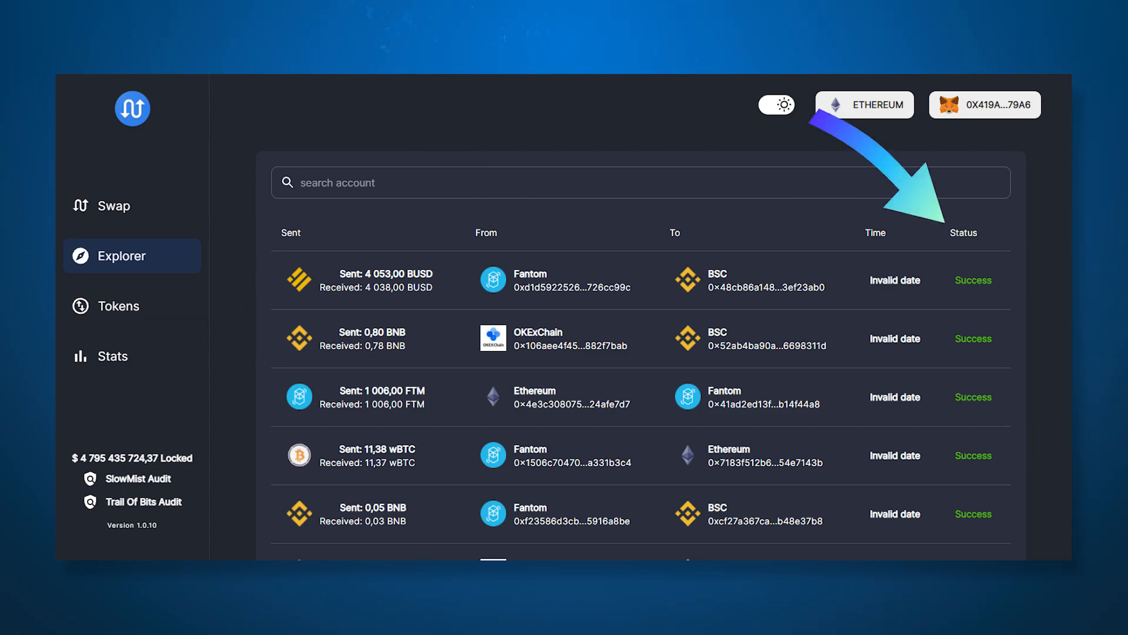
type("0x26c9fa75d8b01836474fe28e7ca1a472c2a25c29")
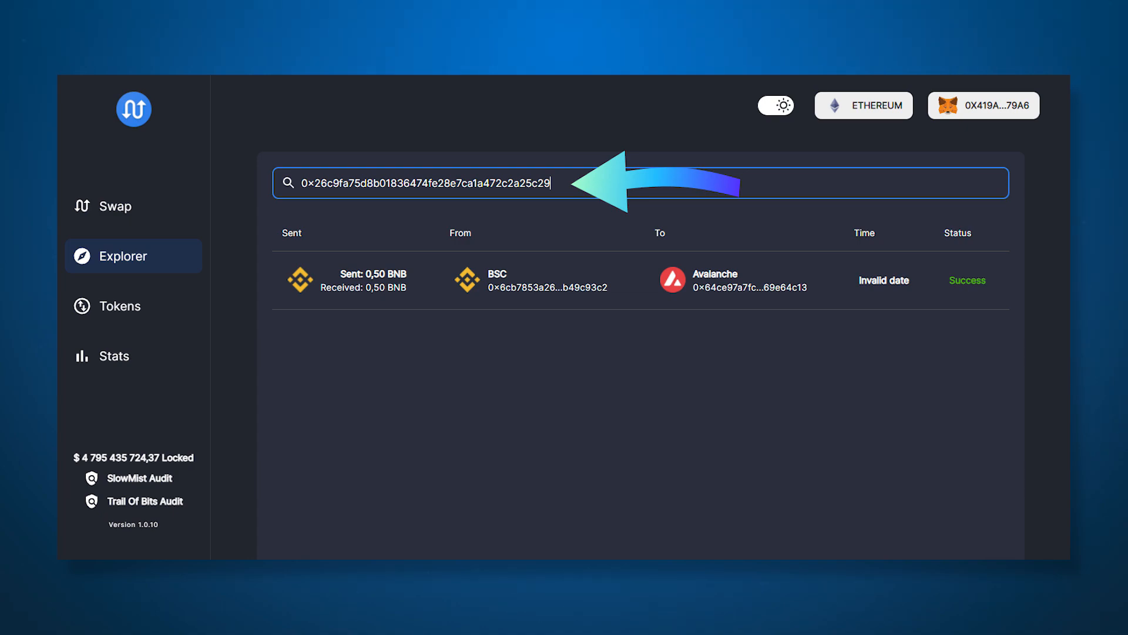
left_click(119, 307)
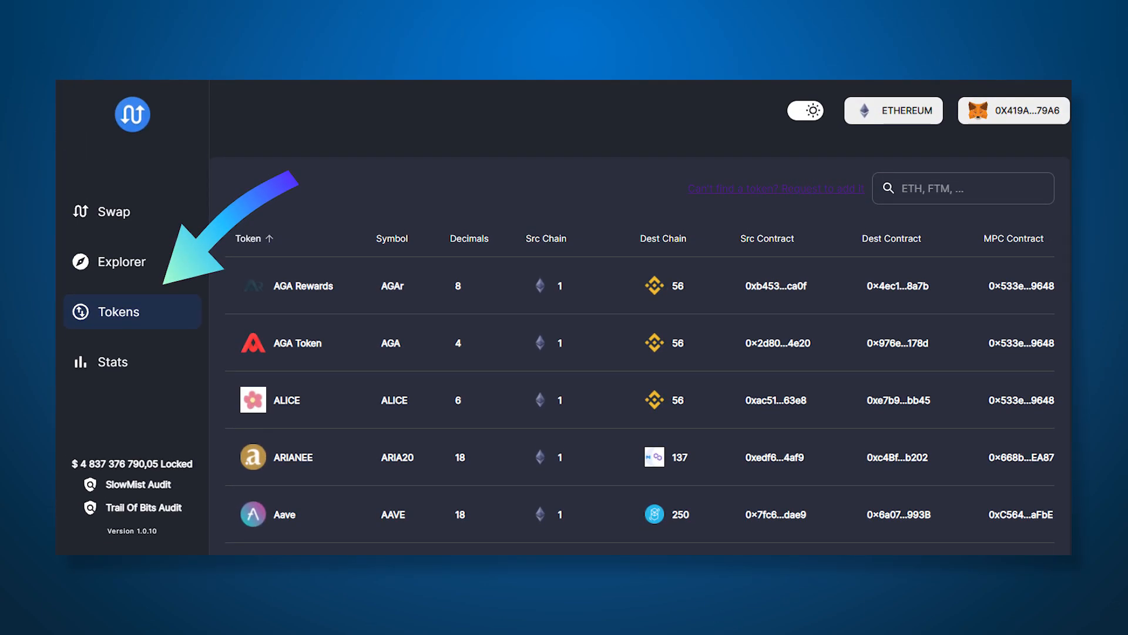
Add the AGA Rewards (AGAr) token to MetaMask from the Tokens list
left_click(616, 291)
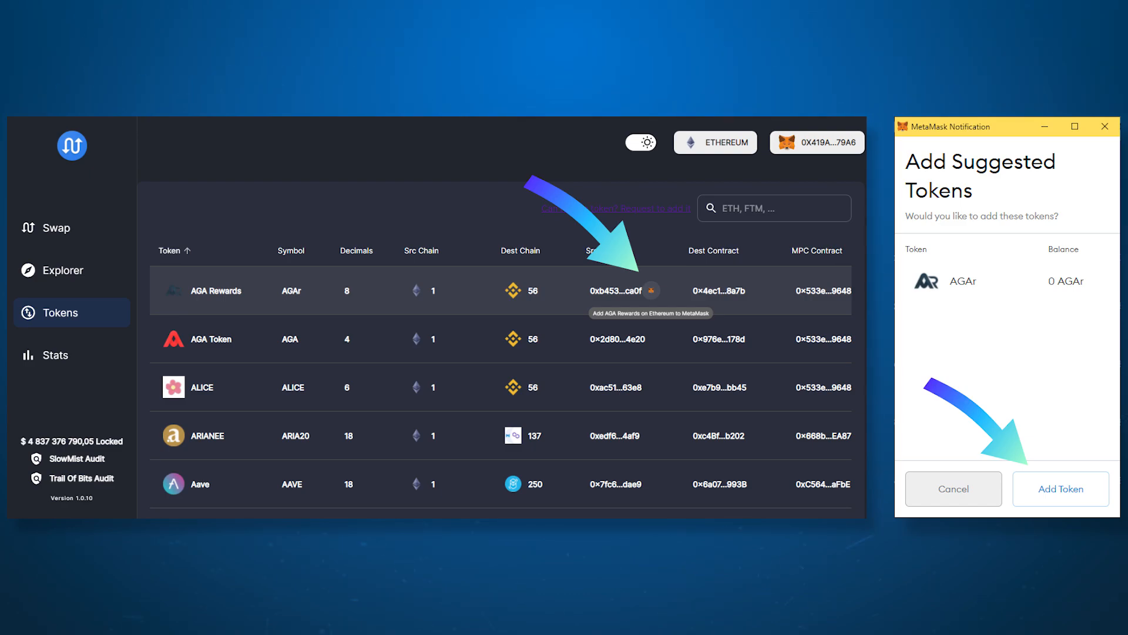
left_click(54, 354)
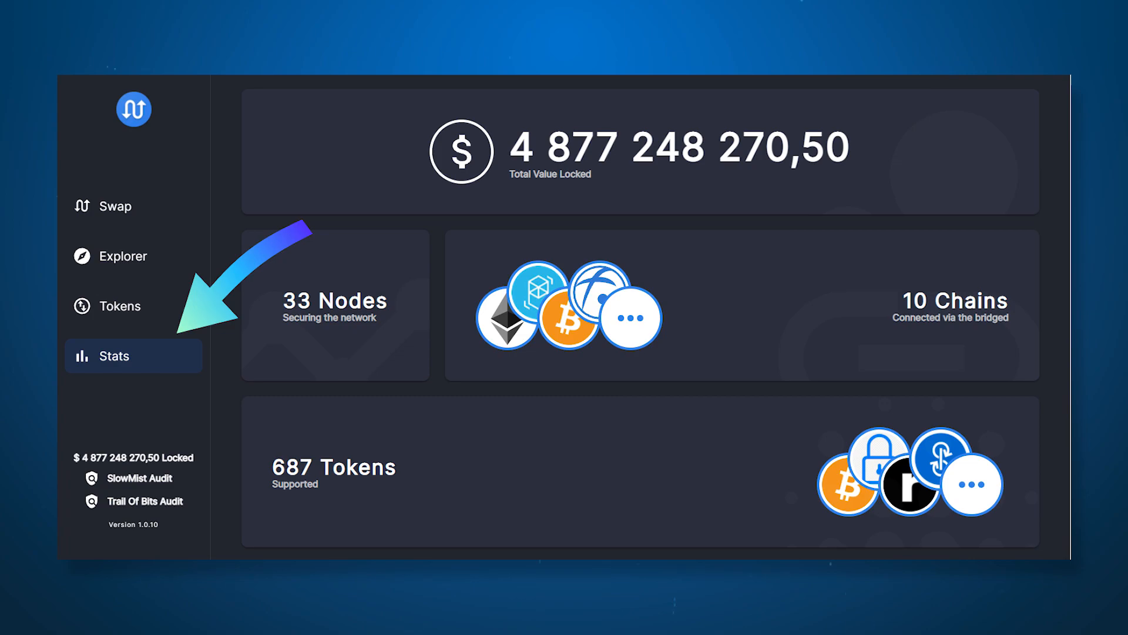